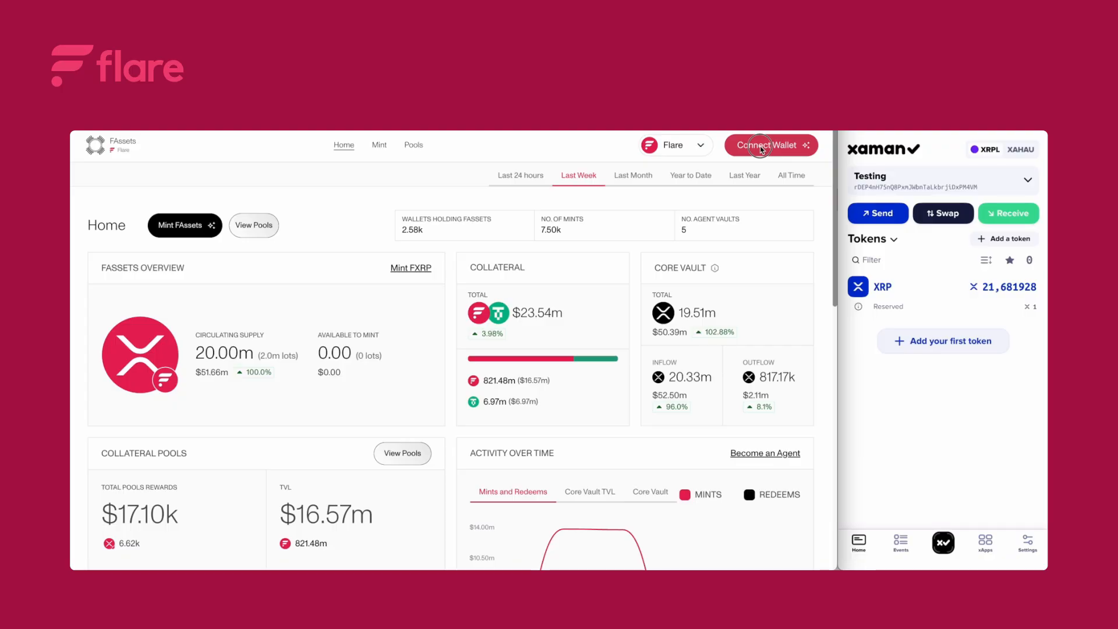
Begin connecting a wallet, bringing up MetaMask's request to connect on Flare Mainnet
{"action": "left_click", "coordinate": [762, 144]}
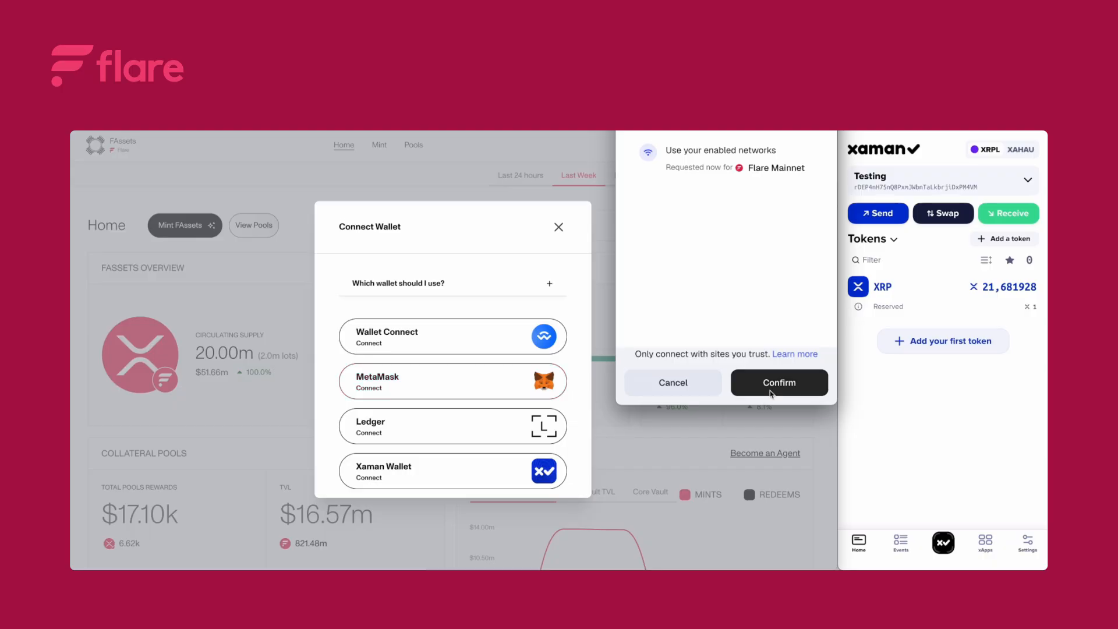
Approve the MetaMask Flare Mainnet connection and Xaman sign-in, showing the 43.04 FXRP position
{"action": "left_click", "coordinate": [780, 383]}
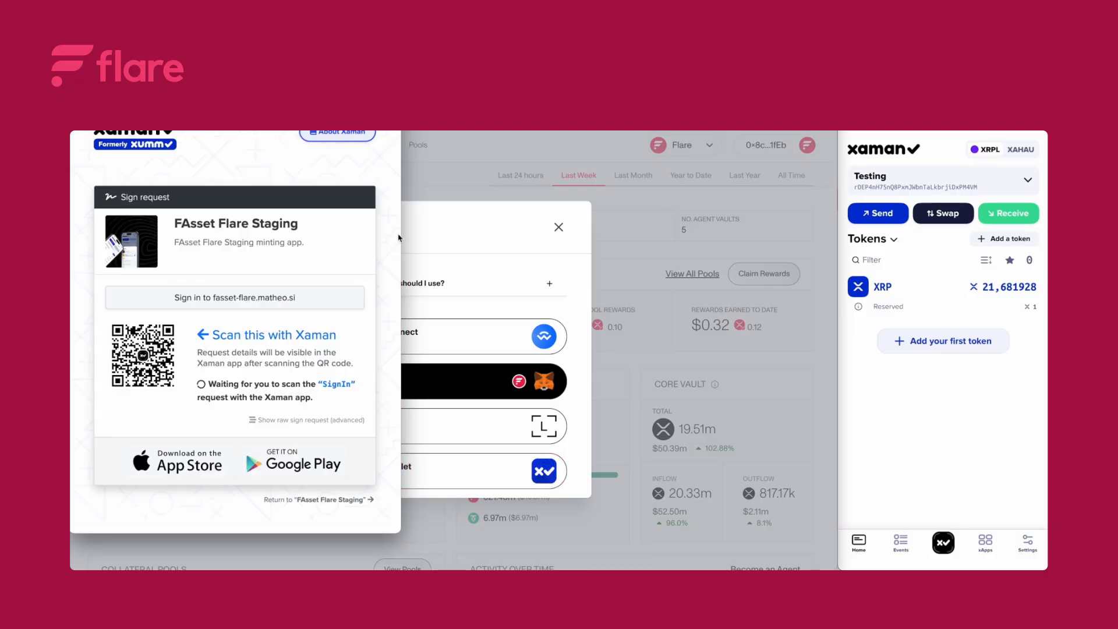
{"action": "mouse_move", "coordinate": [408, 237]}
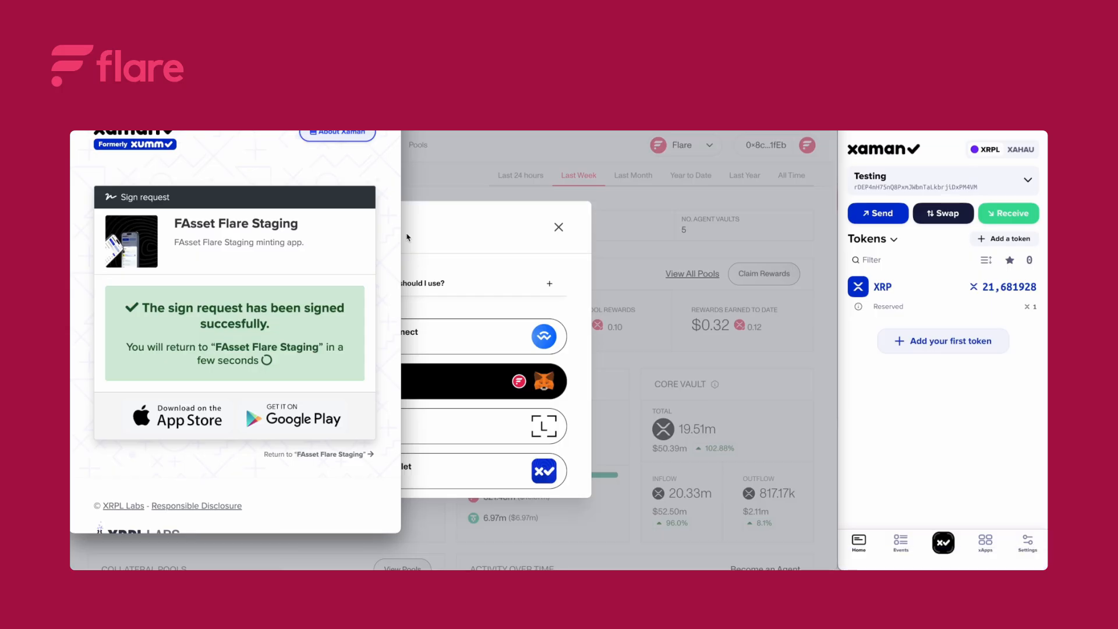
{"action": "left_click", "coordinate": [559, 226]}
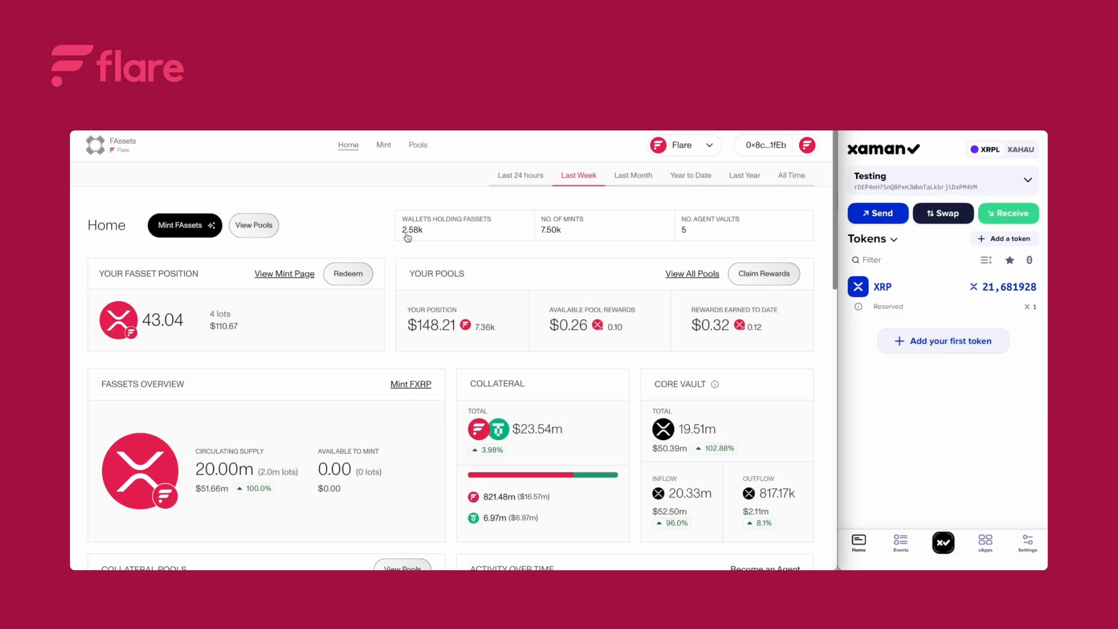
Start a new FXRP mint from the Mint page, reaching the wallet-confirmation step for the reservation
{"action": "left_click", "coordinate": [383, 144]}
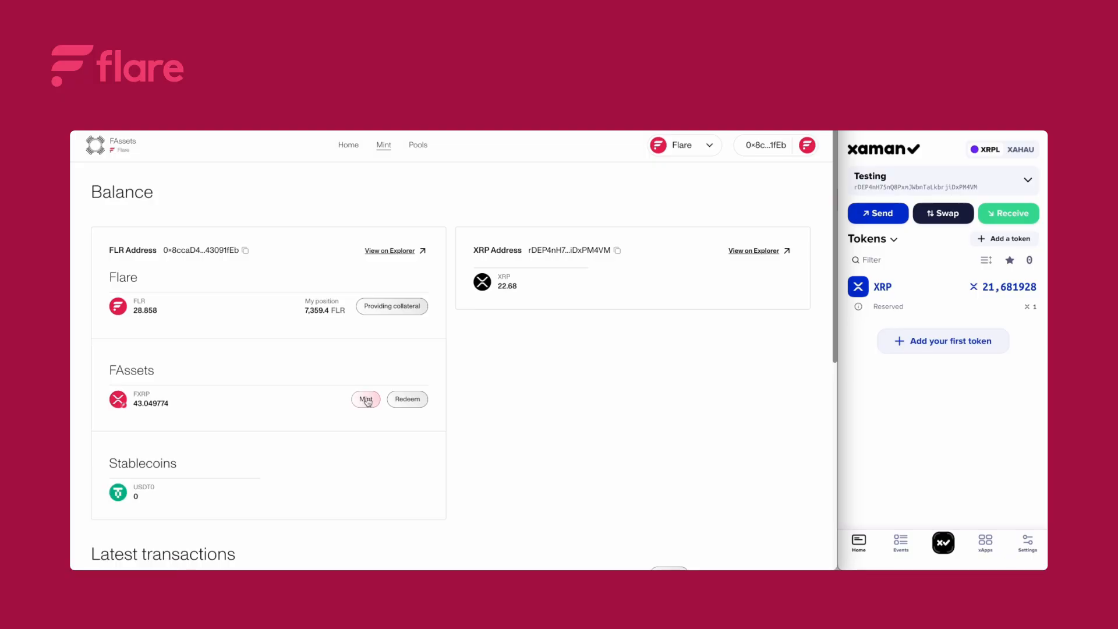
{"action": "left_click", "coordinate": [366, 398]}
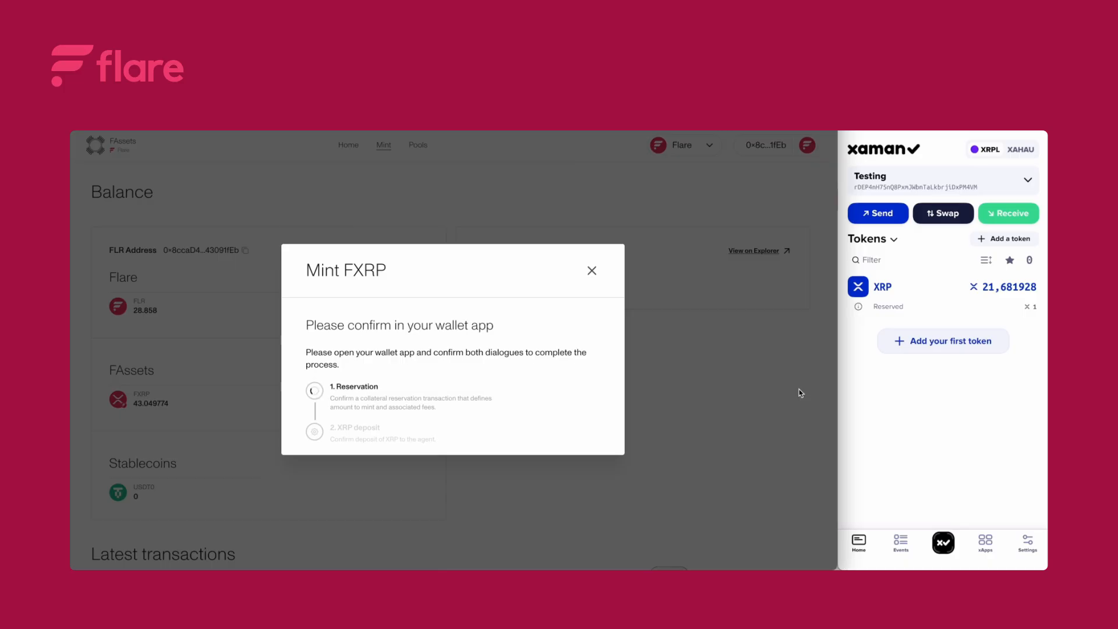
Approve the collateral reservation and the 10,01 XRP deposit, raising FXRP to 53.049774
{"action": "left_click", "coordinate": [900, 542]}
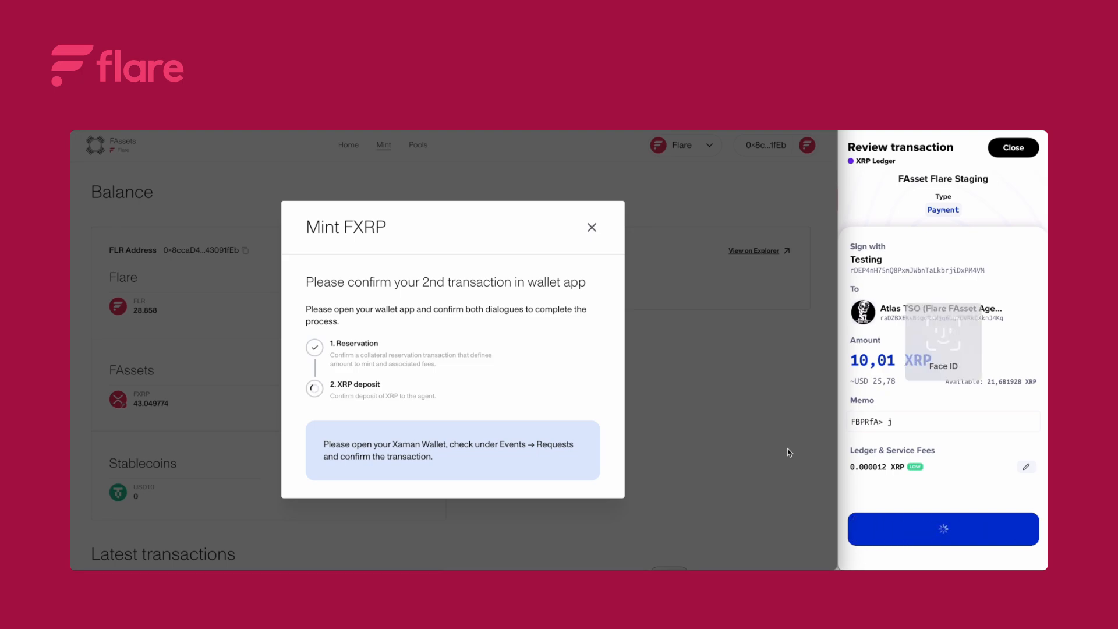
{"action": "left_click", "coordinate": [944, 529]}
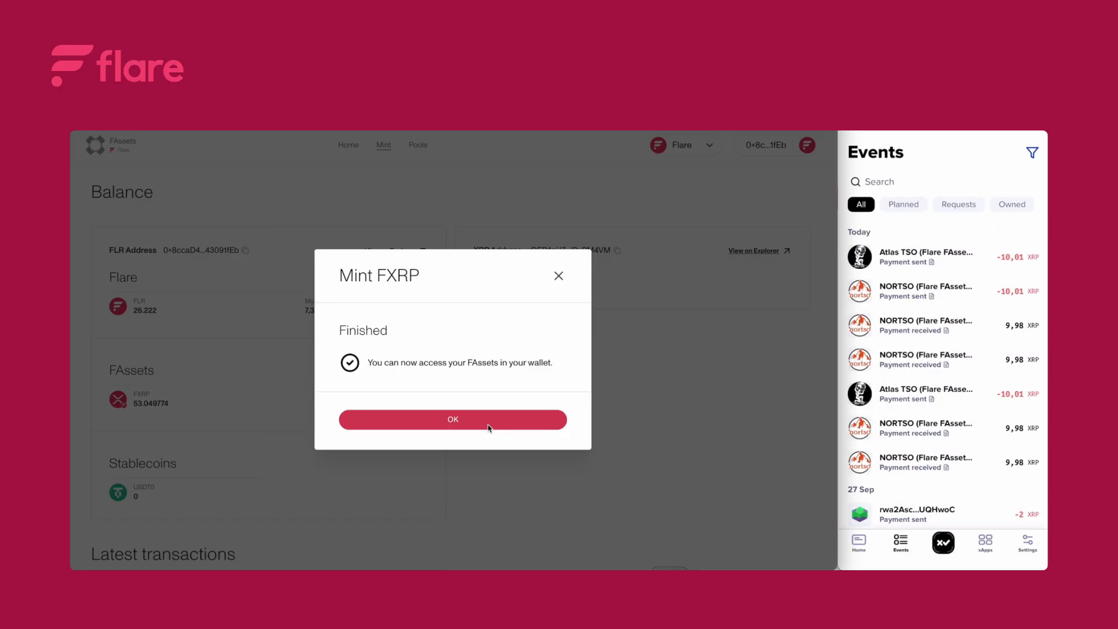
Redeem 1 lot of FXRP to XRP, bringing the FXRP balance down to 43.049774
{"action": "left_click", "coordinate": [452, 420]}
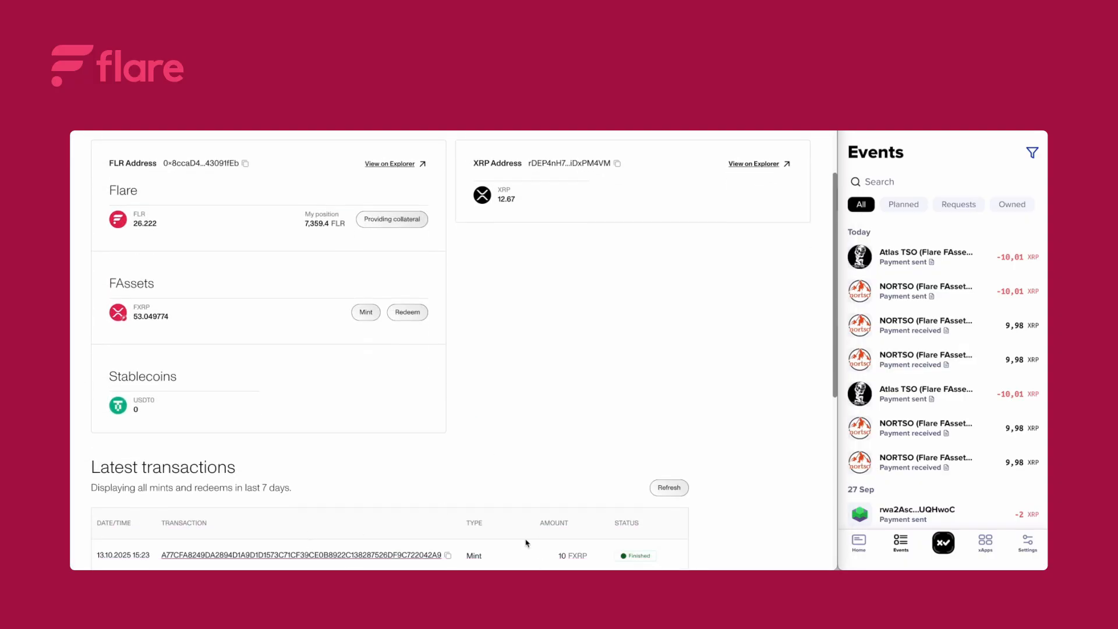
{"action": "left_click", "coordinate": [407, 312]}
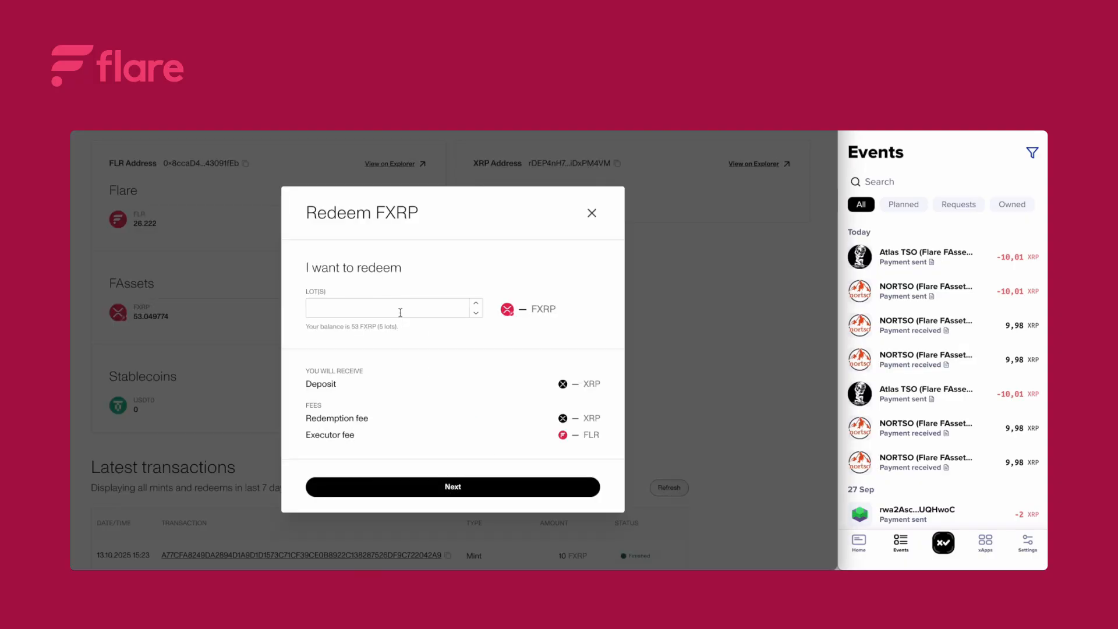
{"action": "type", "text": "1"}
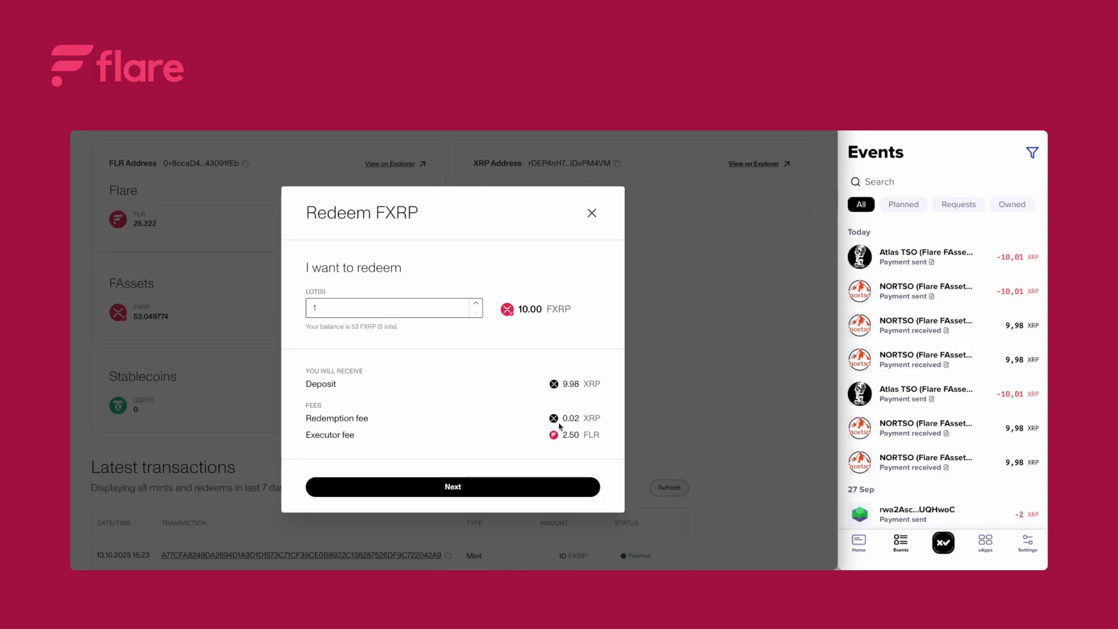
{"action": "left_click", "coordinate": [452, 487]}
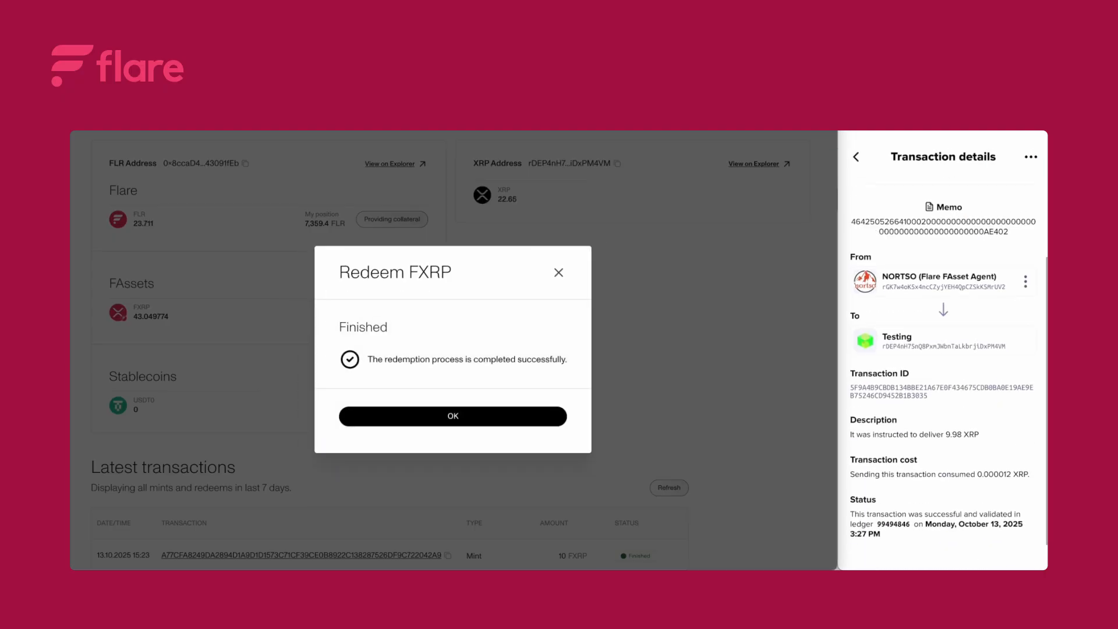
{"action": "left_click", "coordinate": [452, 416]}
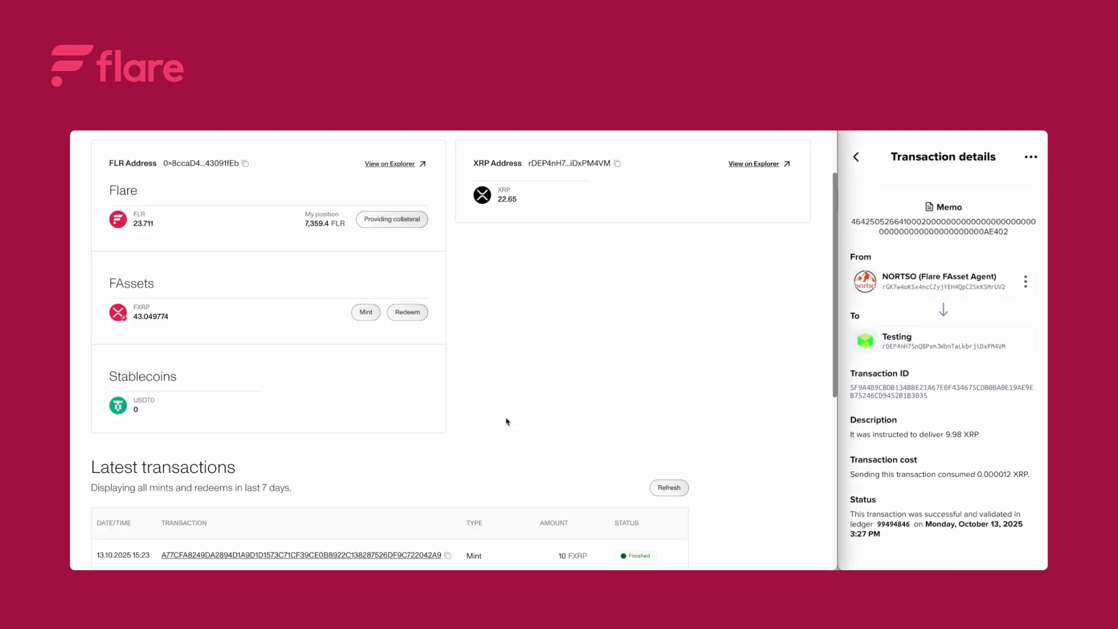